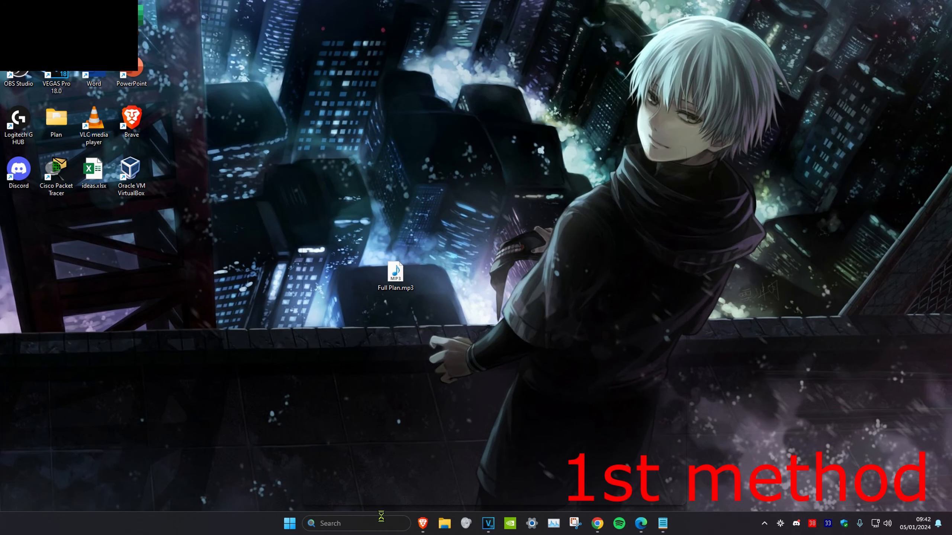
Launch Settings from search and go to the Bluetooth & devices page
type("set")
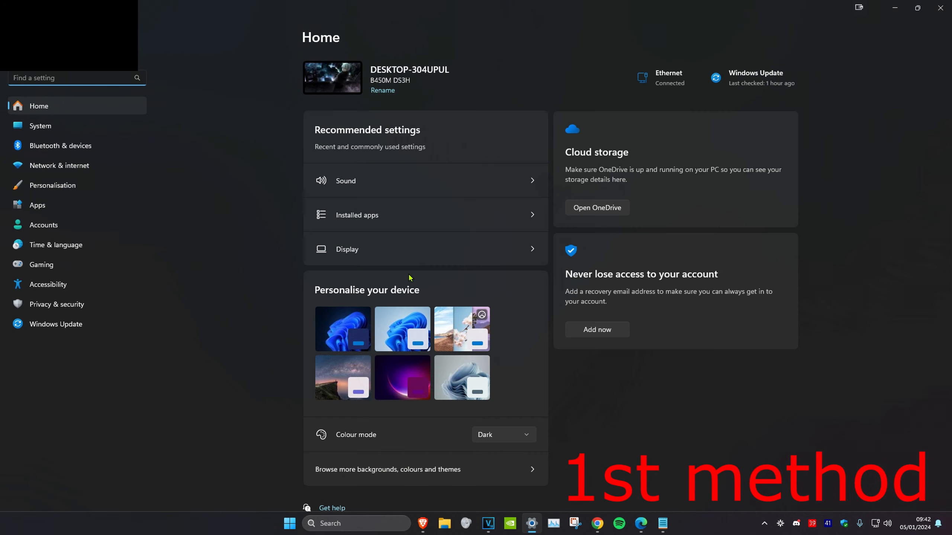
left_click(61, 145)
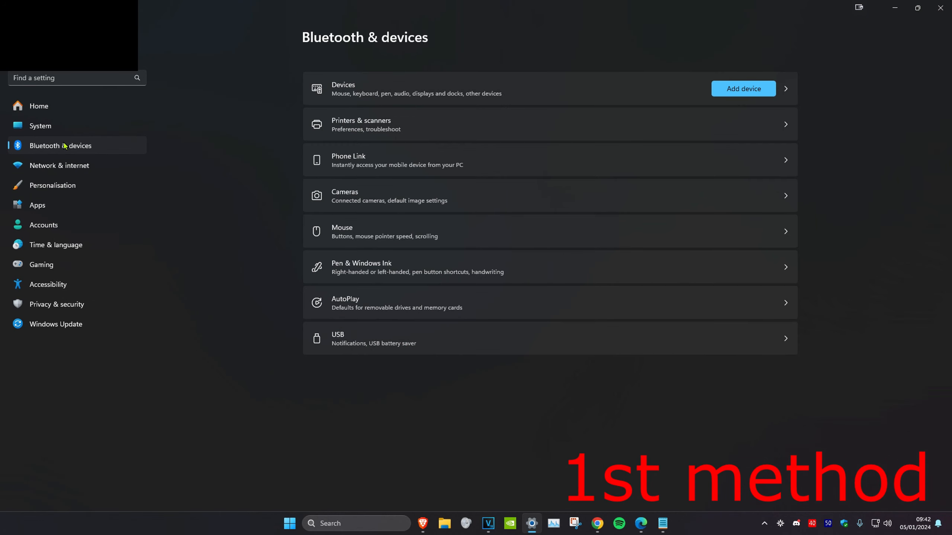
mouse_move(361, 89)
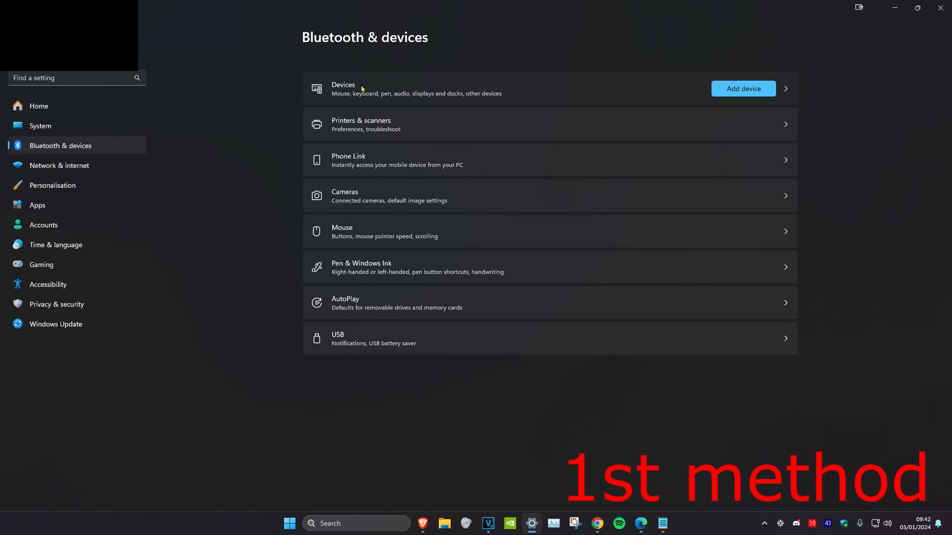
Review the Devices list including the unconnected J51 headset and begin Add device
left_click(486, 88)
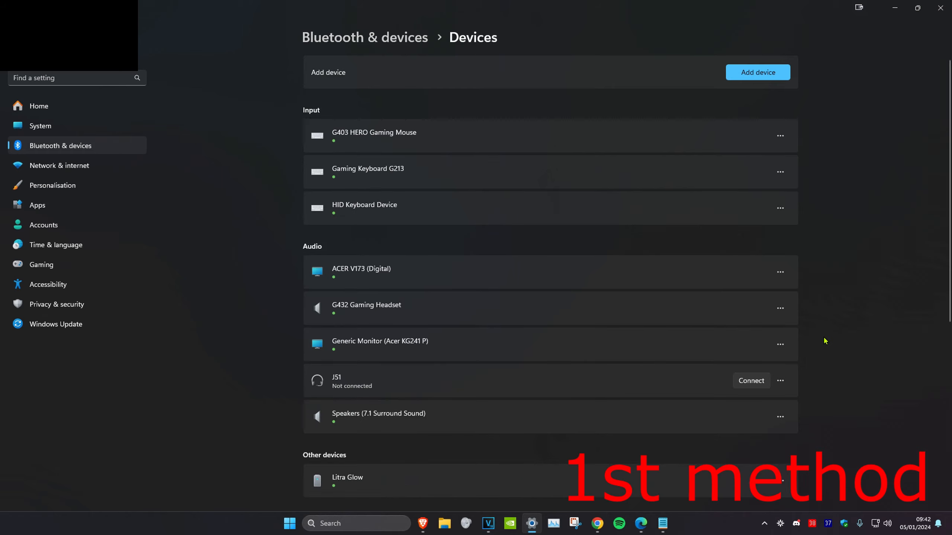
mouse_move(775, 393)
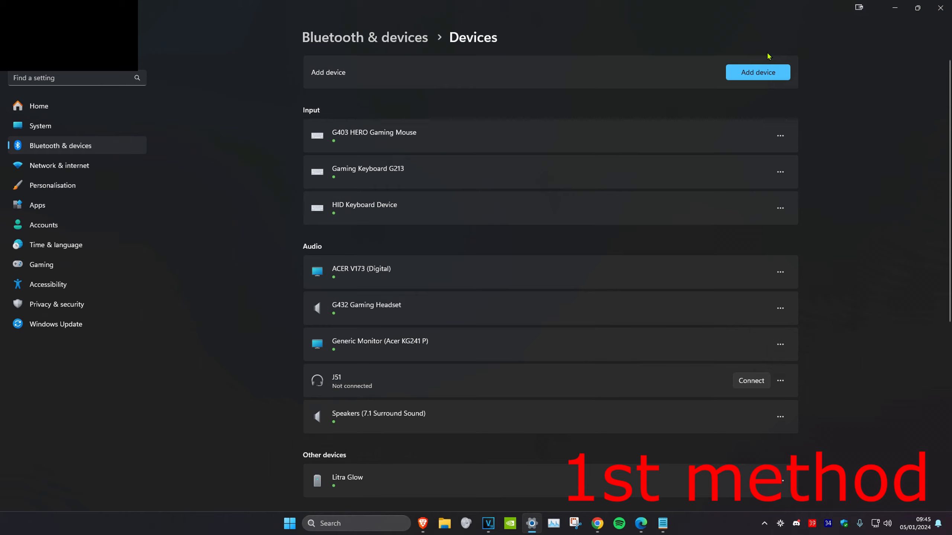
left_click(757, 72)
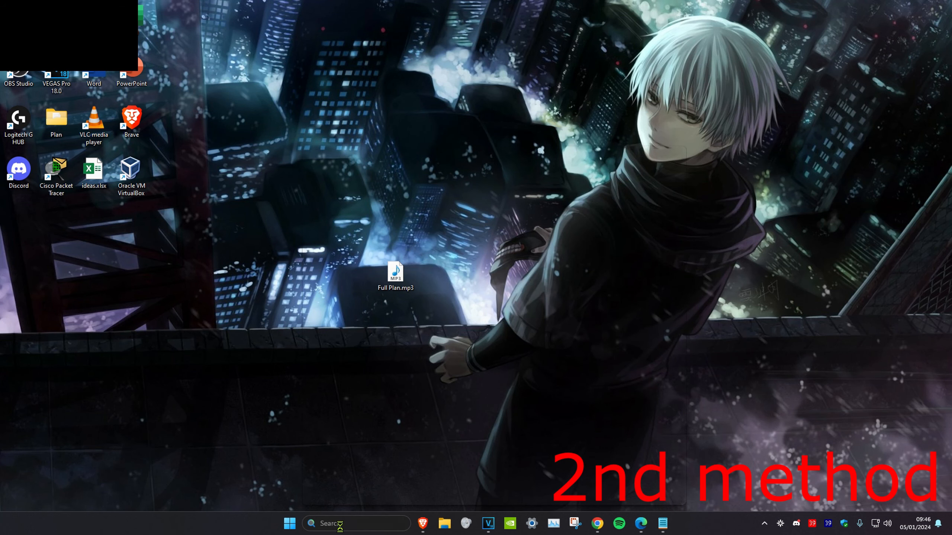
Reach Other trouble-shooters via search and run the Bluetooth Connection Problems troubleshooter
type("troubleshoot settings")
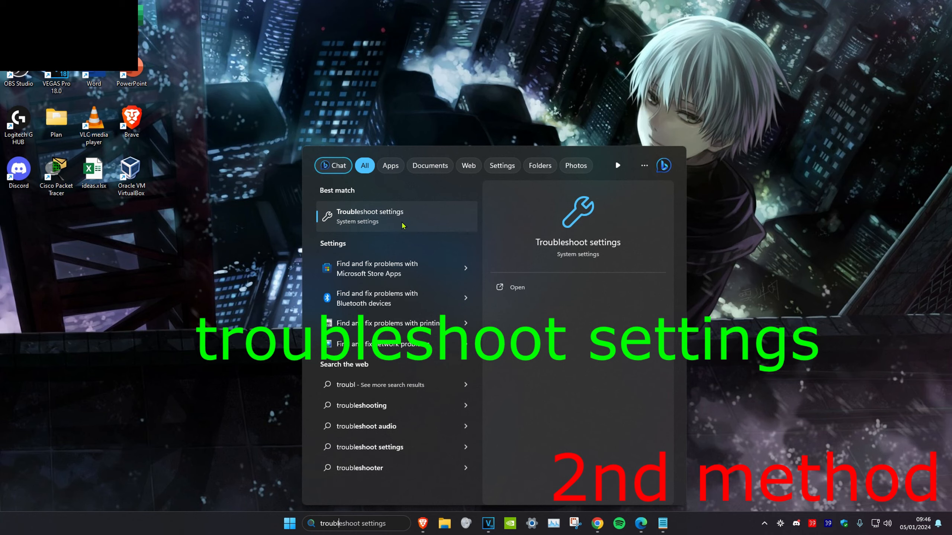
left_click(369, 216)
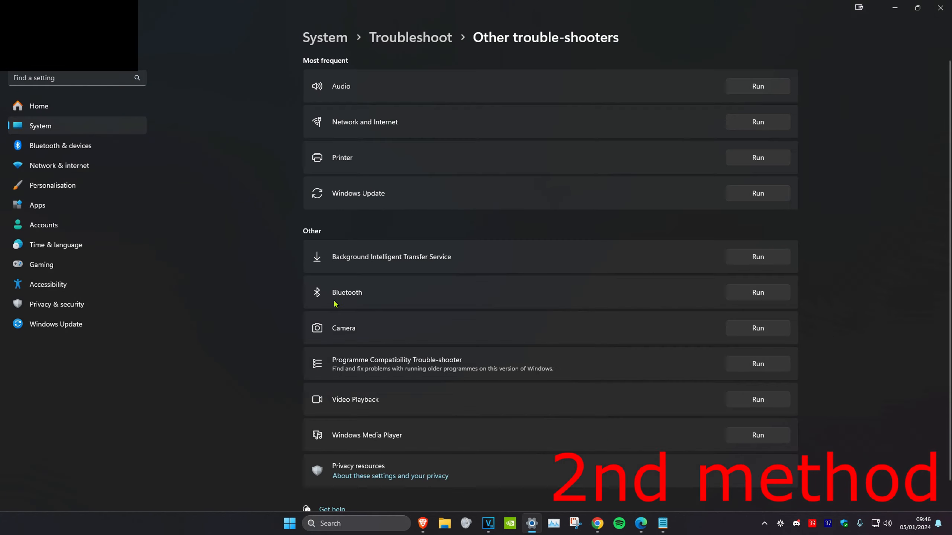
mouse_move(772, 298)
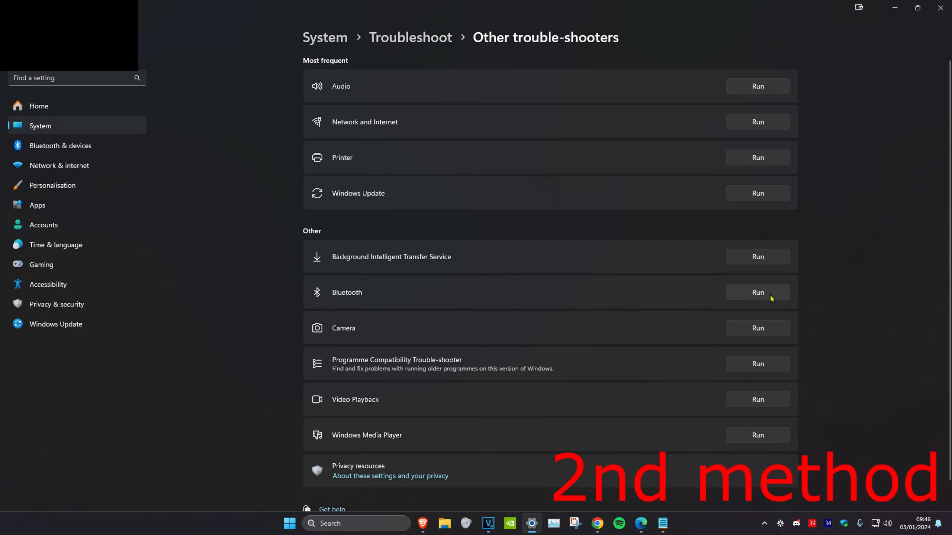
left_click(757, 292)
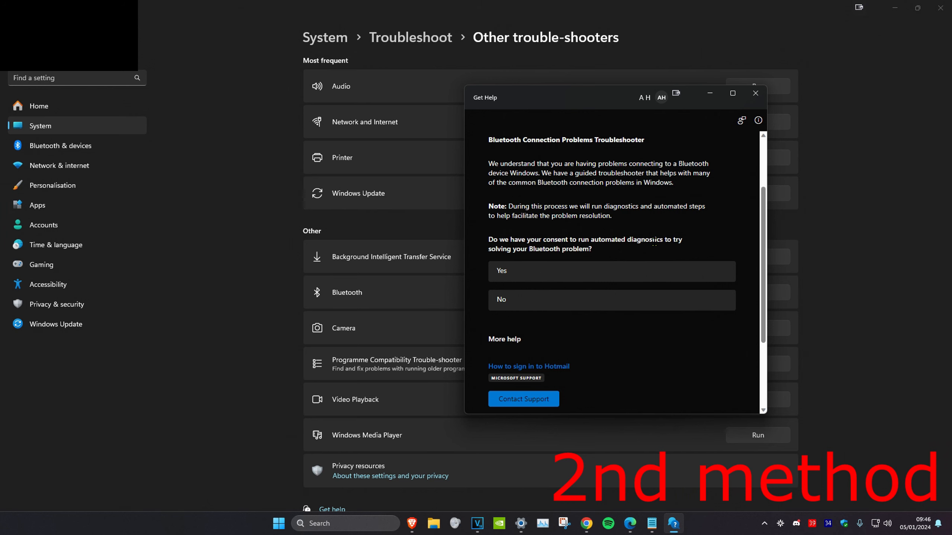
mouse_move(611, 292)
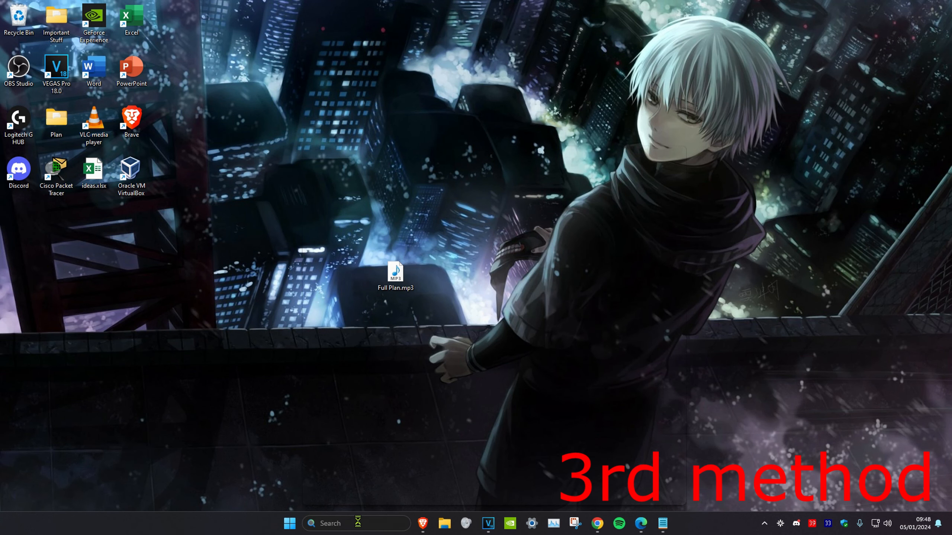
Give Bluetooth Support Service an Automatic startup type in Services and close it
type("services")
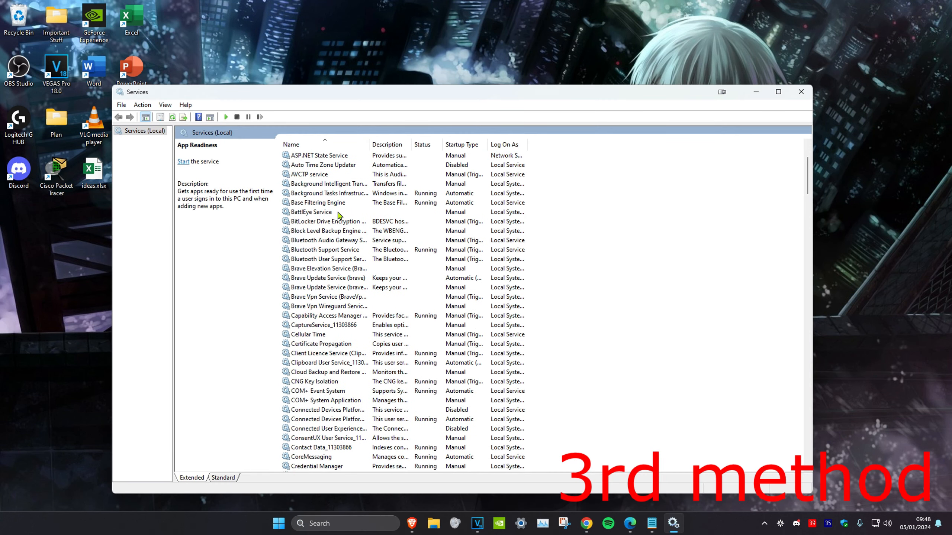
left_click(325, 250)
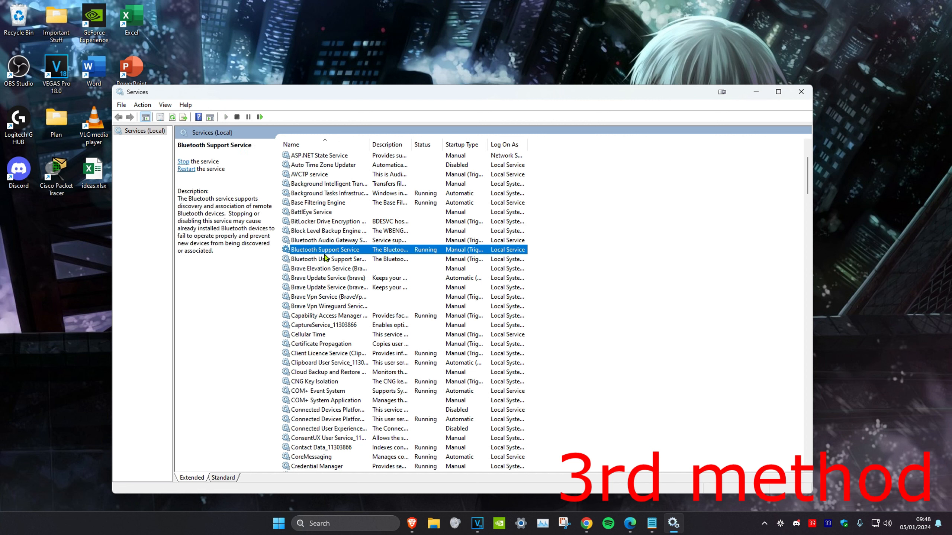
double_click(325, 250)
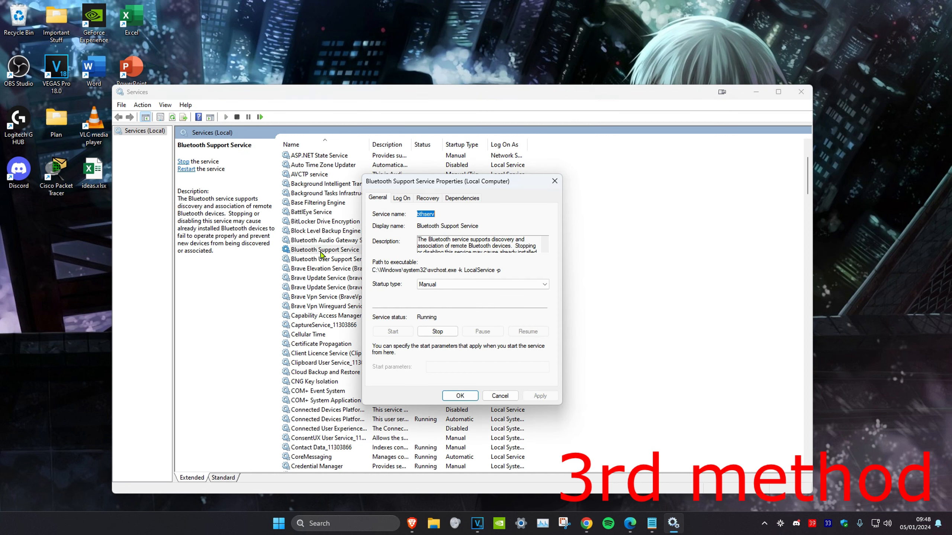
mouse_move(428, 323)
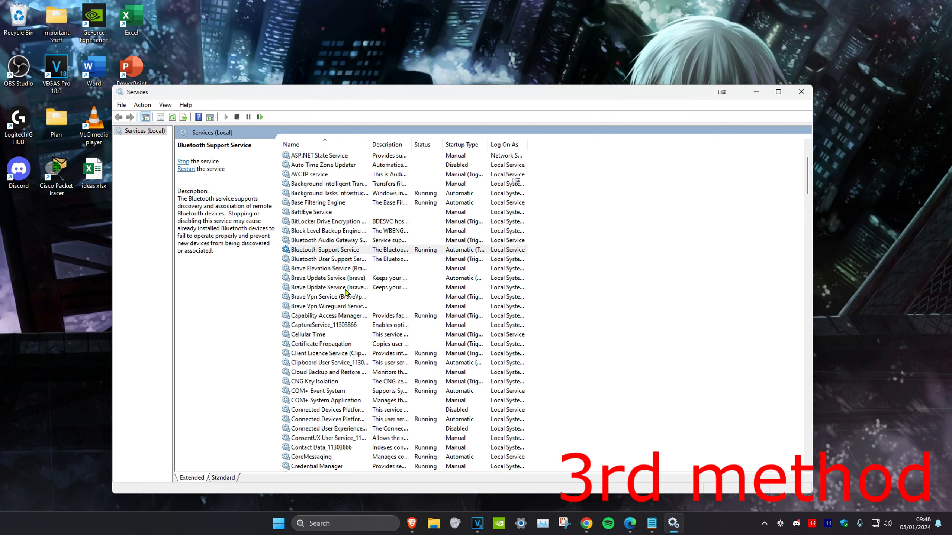
left_click(328, 240)
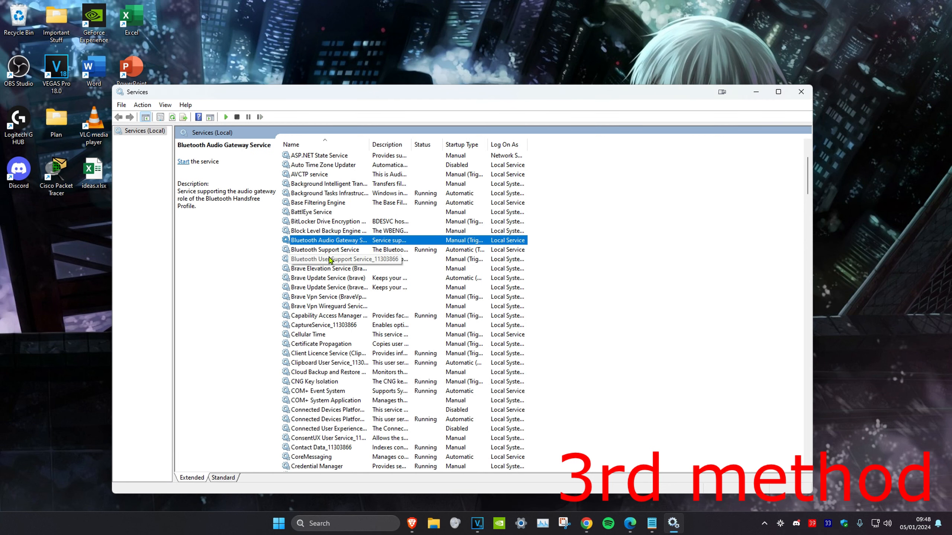
left_click(800, 91)
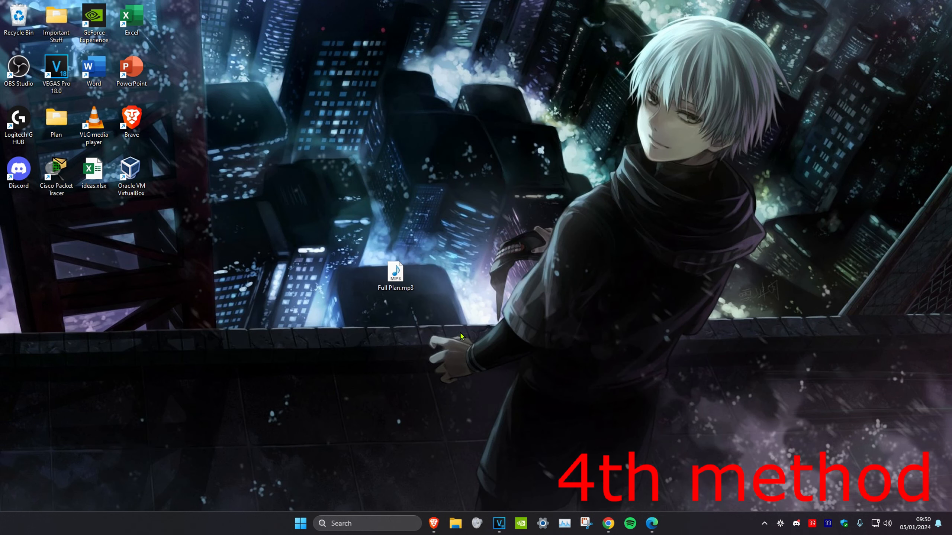
Launch Device Manager, expand Computer and show the ACPI x64-based PC context menu
type("d")
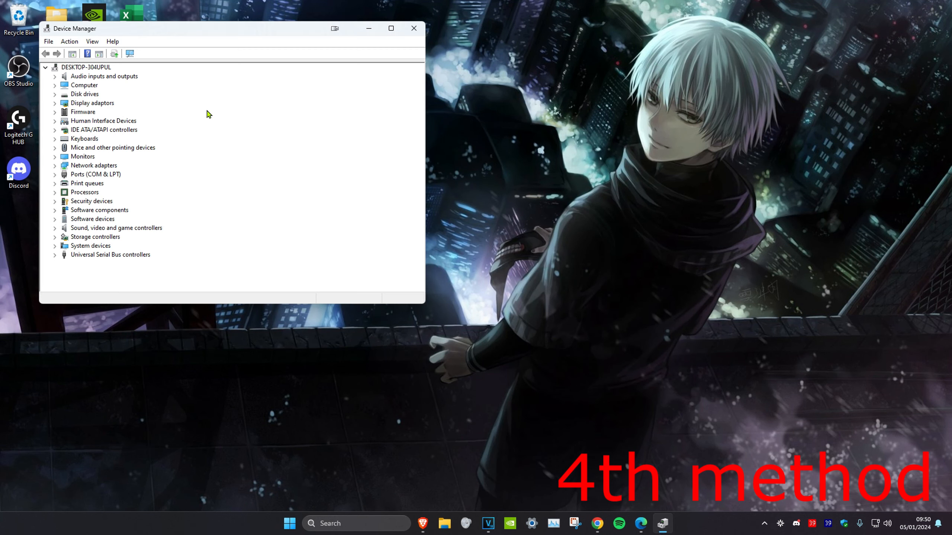
mouse_move(88, 111)
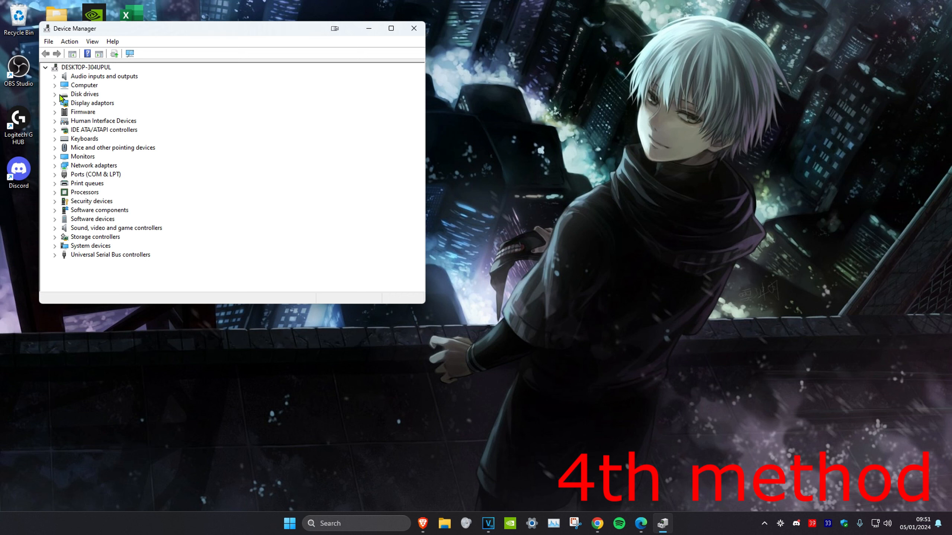
left_click(84, 85)
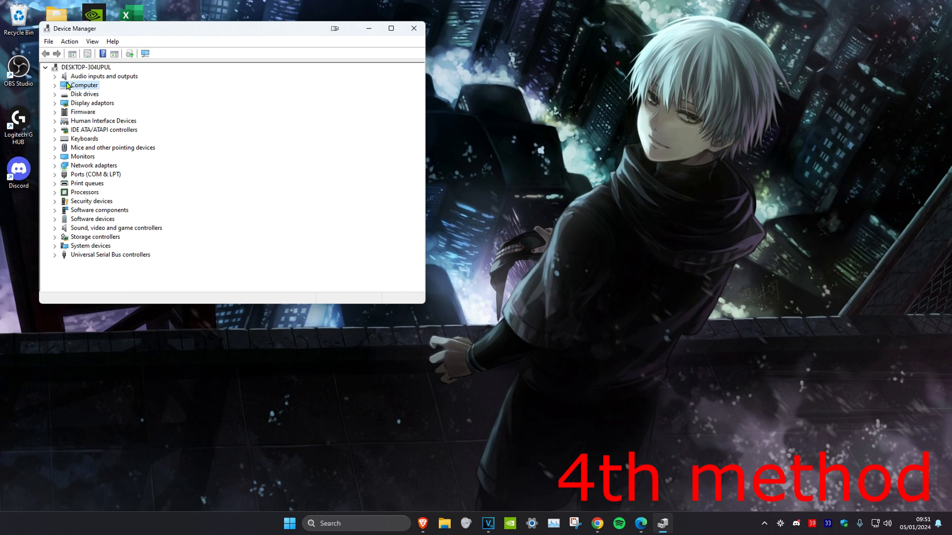
right_click(106, 94)
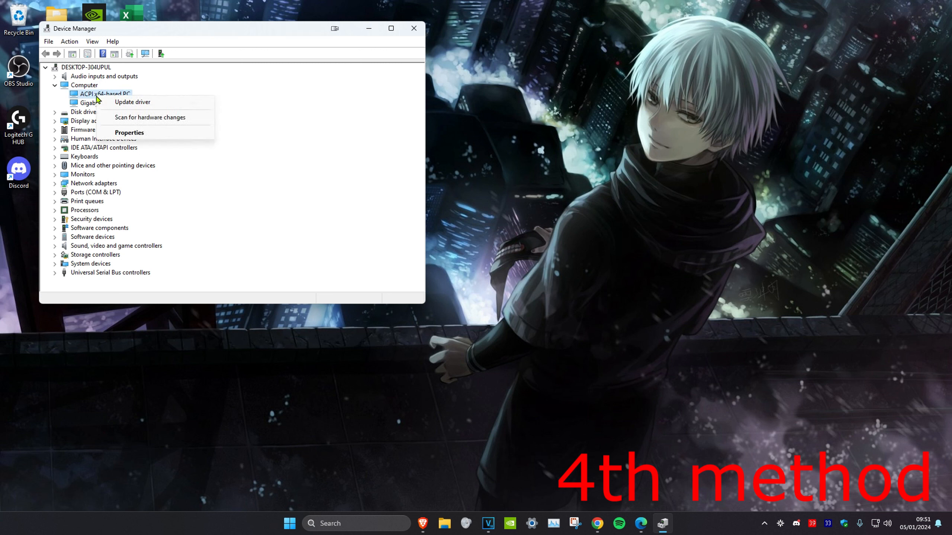
Update driver via Browse my computer and Let me pick, reaching the compatible ACPI x64-based PC list
left_click(132, 101)
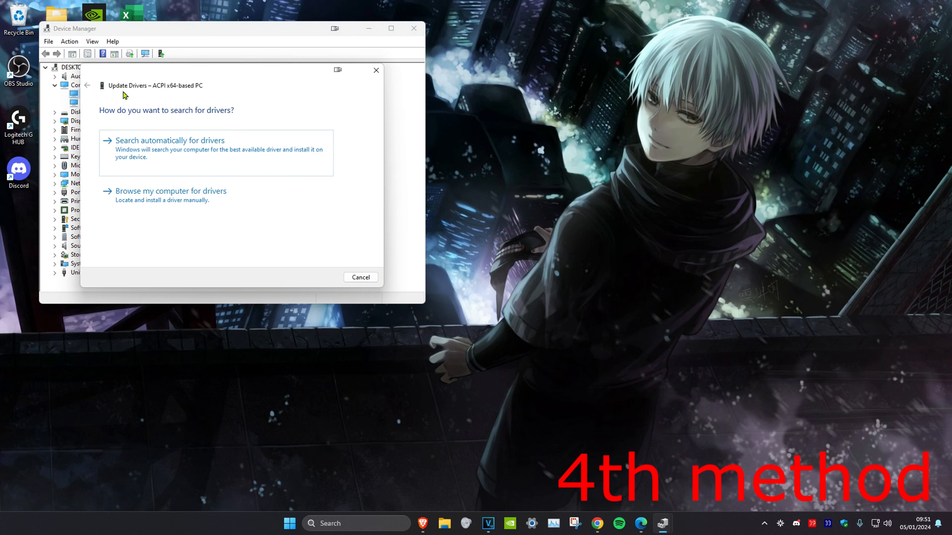
left_click(170, 141)
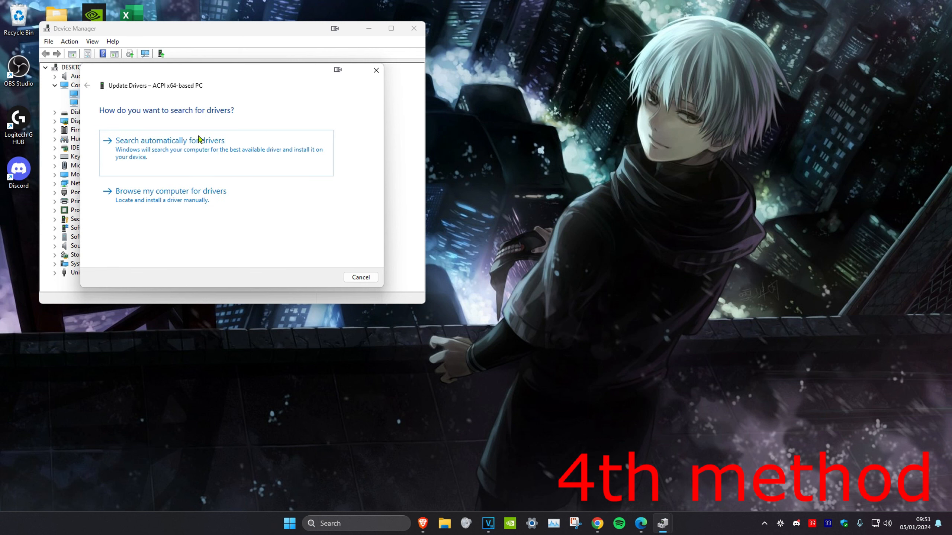
left_click(170, 191)
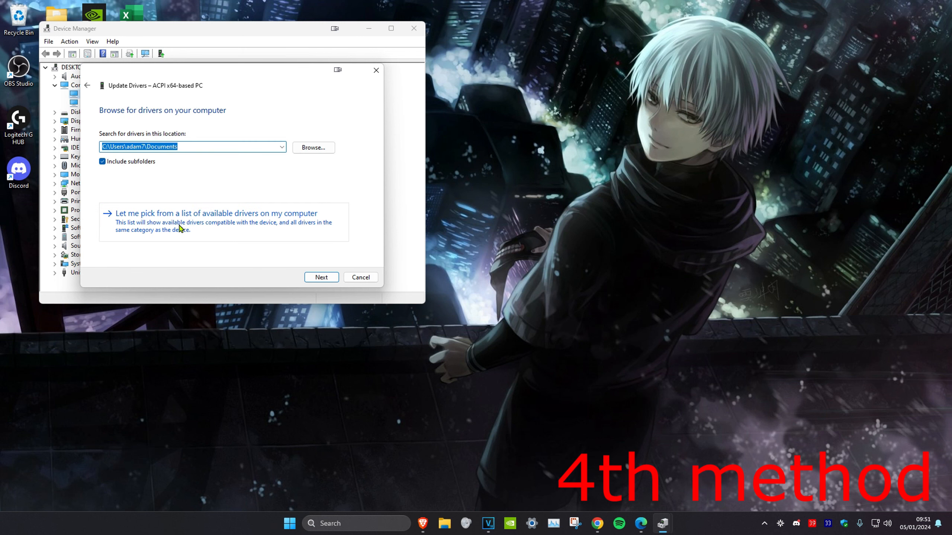
left_click(216, 213)
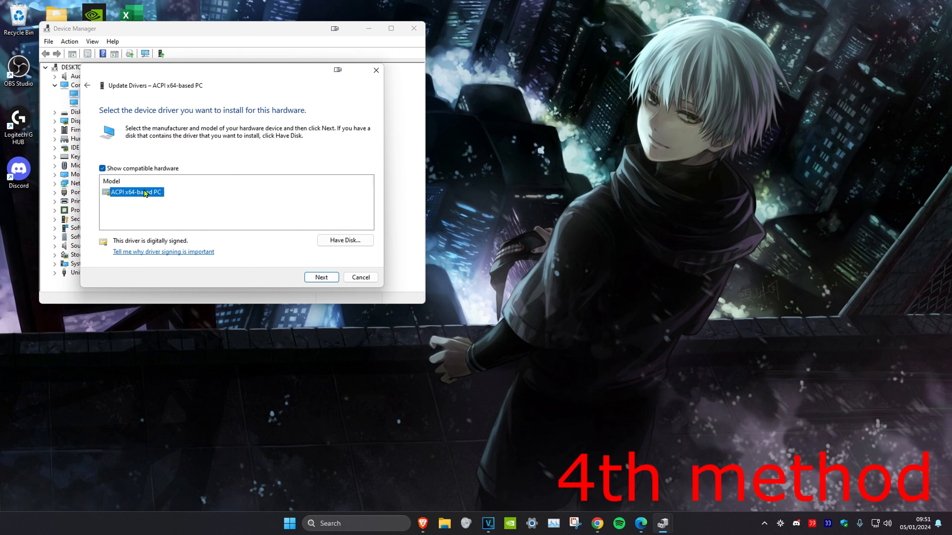
mouse_move(250, 278)
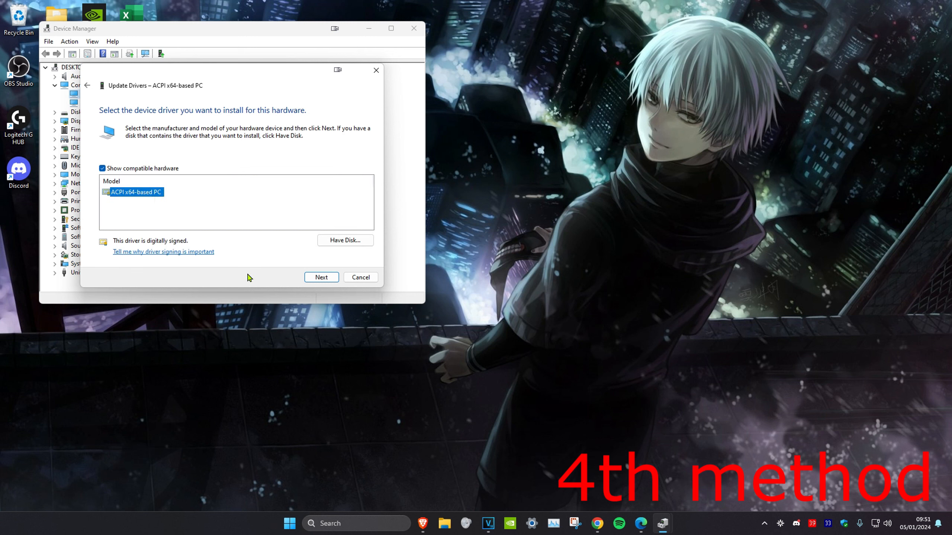